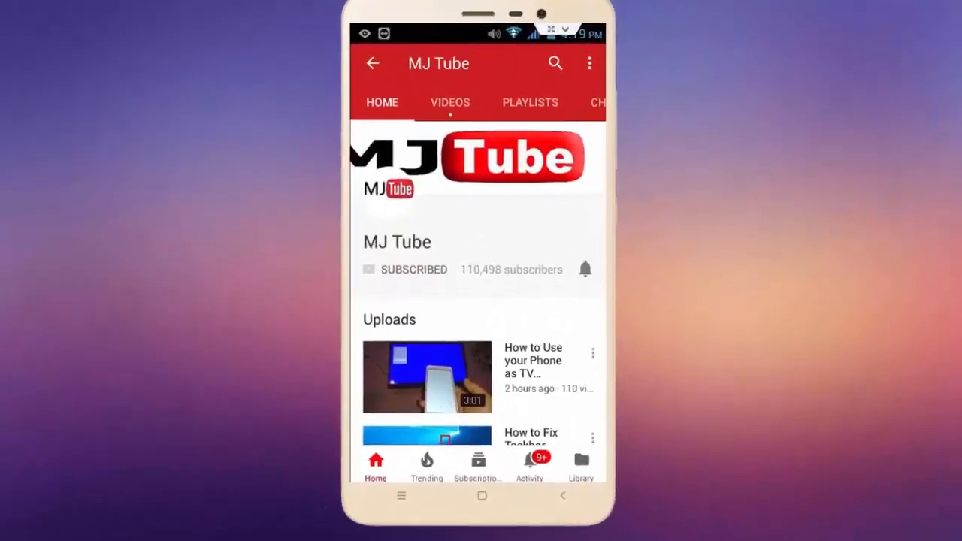
View the 360 SEND Play Store listing and return to the computer's Google search for "360 send".
left_click(585, 269)
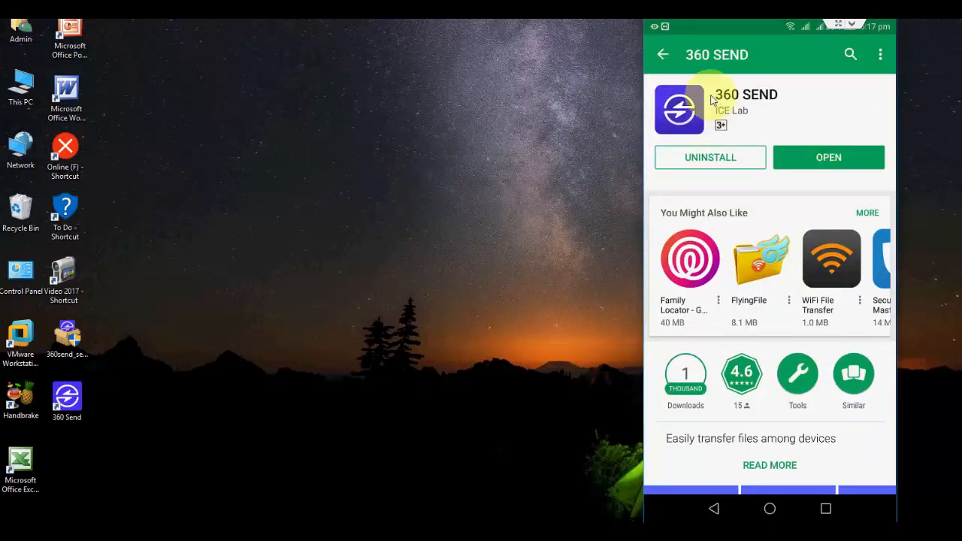
mouse_move(759, 108)
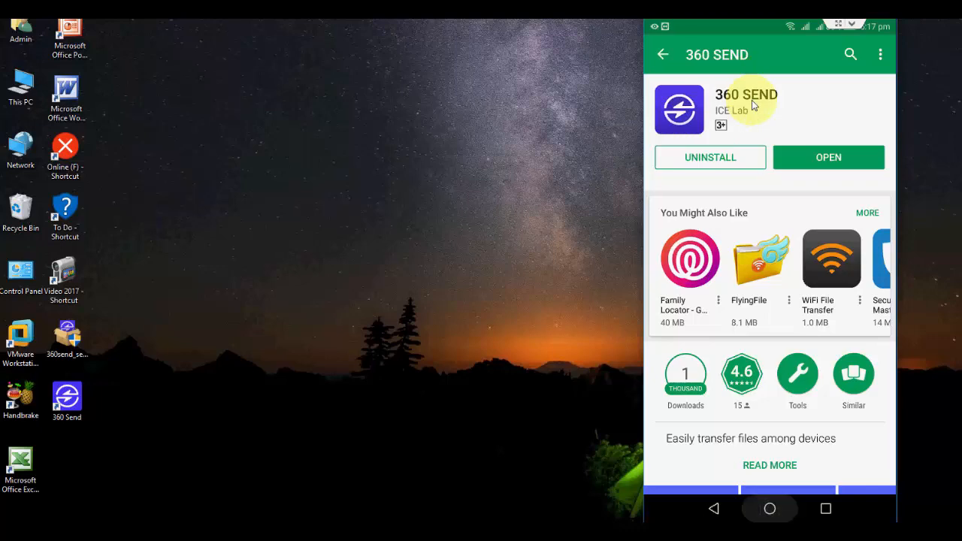
left_click(770, 509)
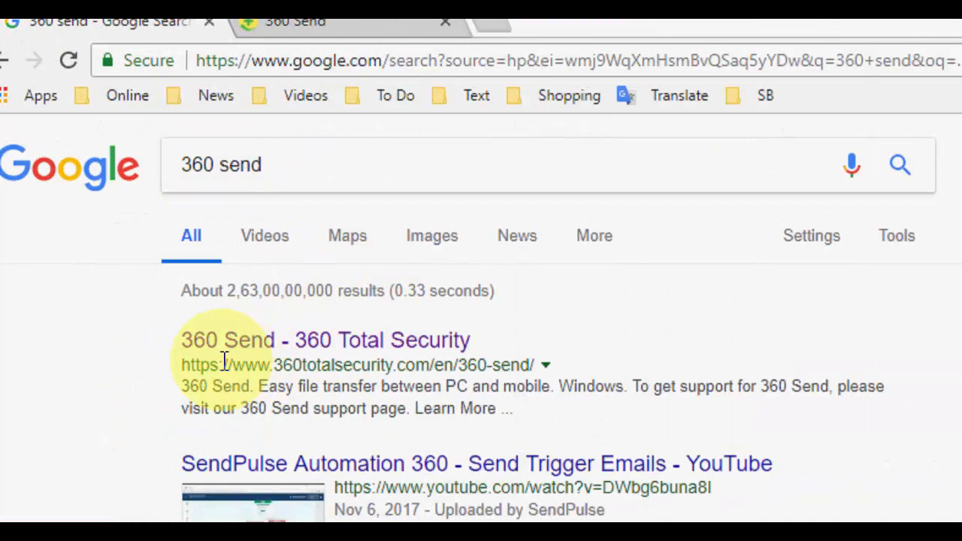
mouse_move(392, 358)
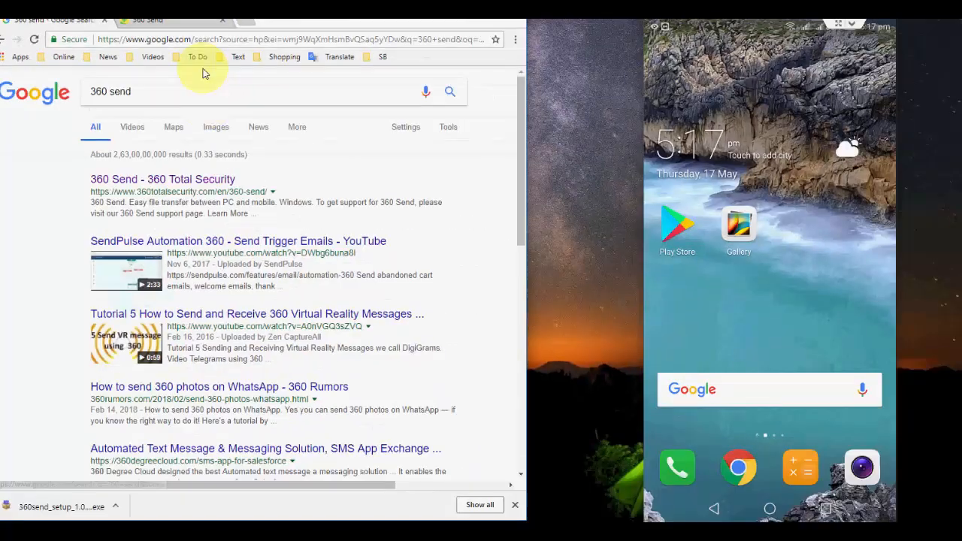
Open the 360 Send - 360 Total Security result and download the Windows installer.
left_click(163, 179)
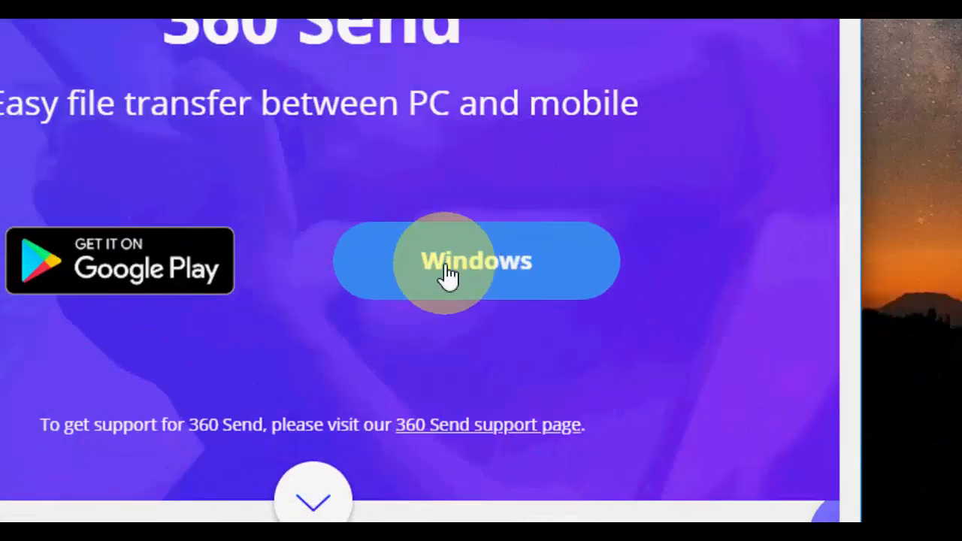
left_click(475, 261)
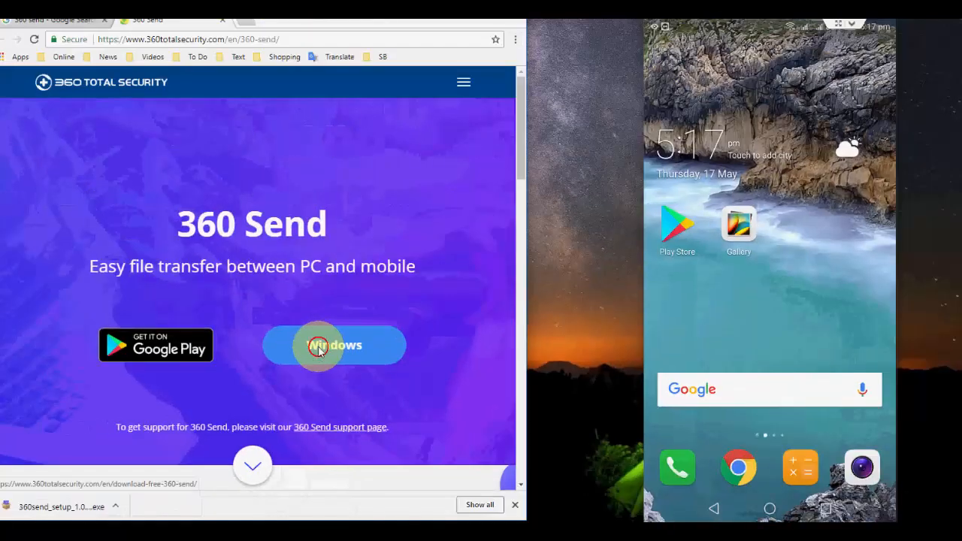
left_click(334, 344)
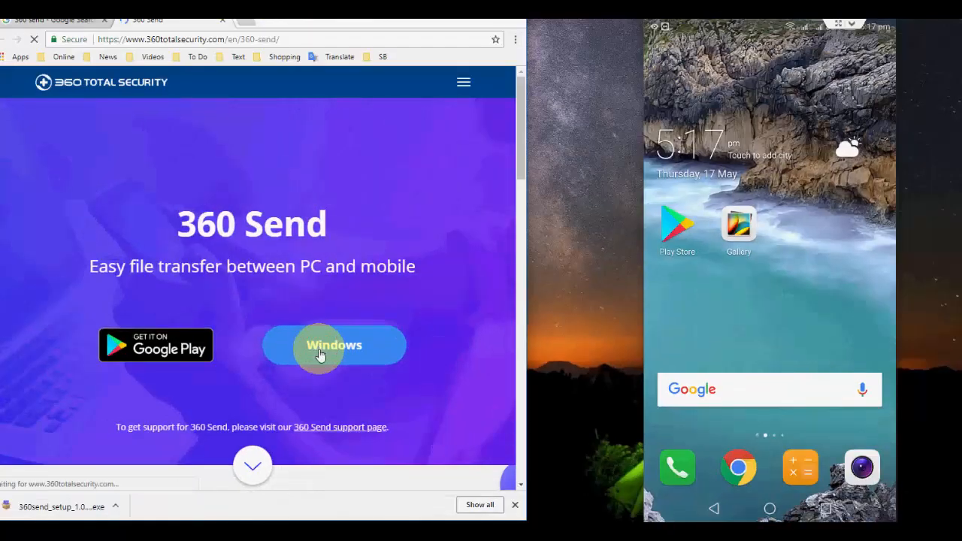
left_click(334, 344)
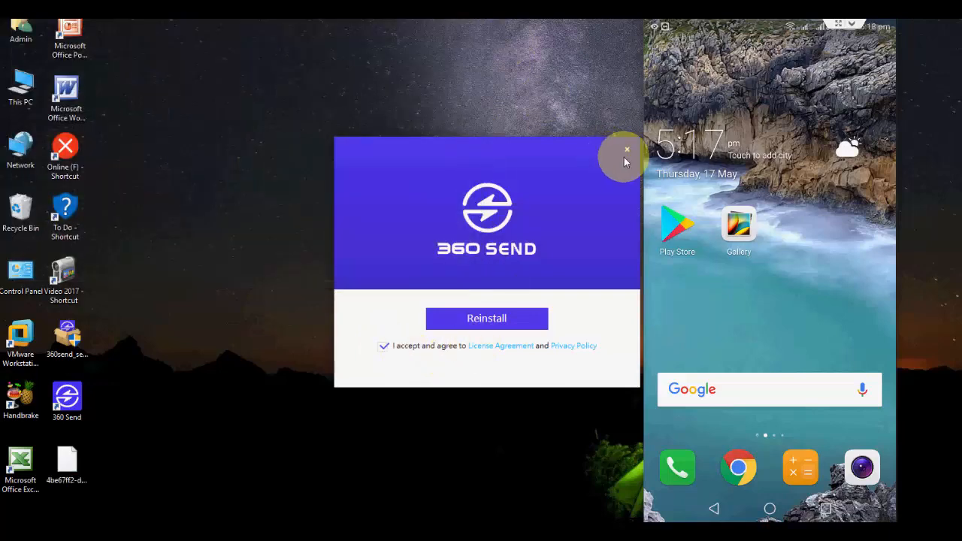
Close the 360 Send installer without reinstalling, returning to the desktop.
left_click(627, 150)
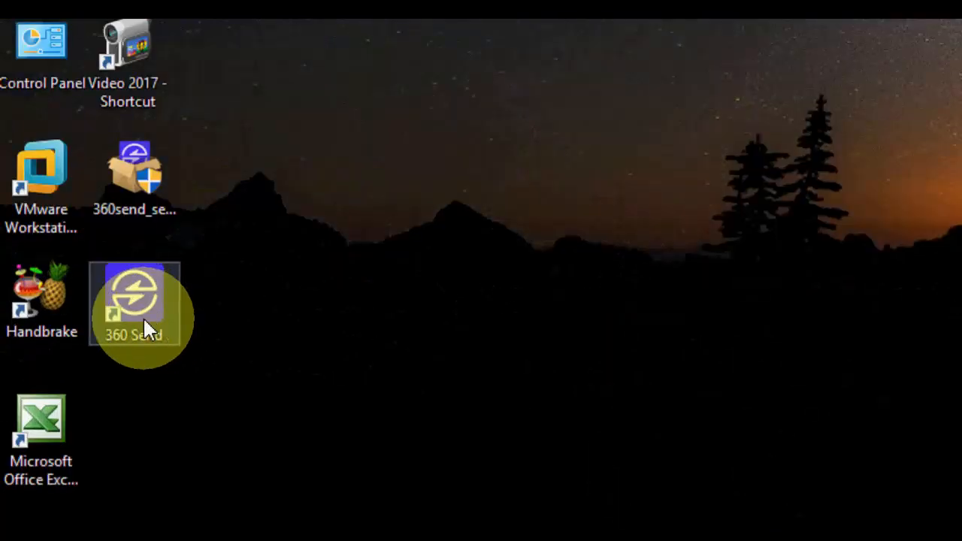
mouse_move(148, 331)
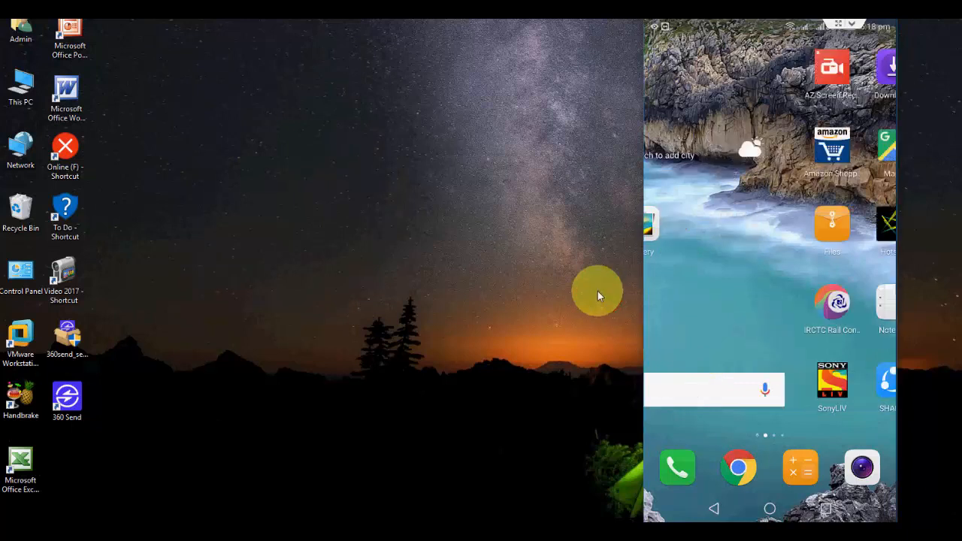
Launch 360 Send from the phone's app drawer and start Send to search for receiving devices.
scroll("left", 3)
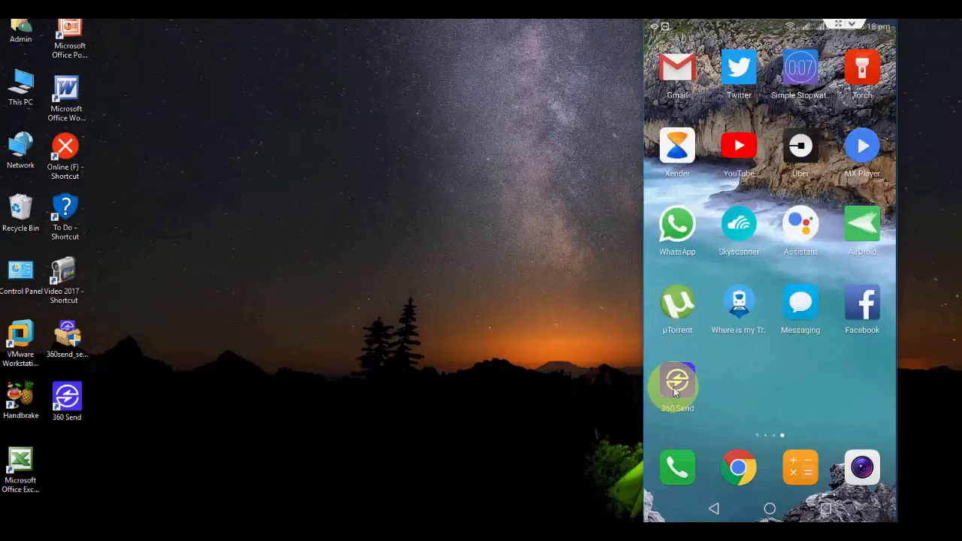
left_click(676, 382)
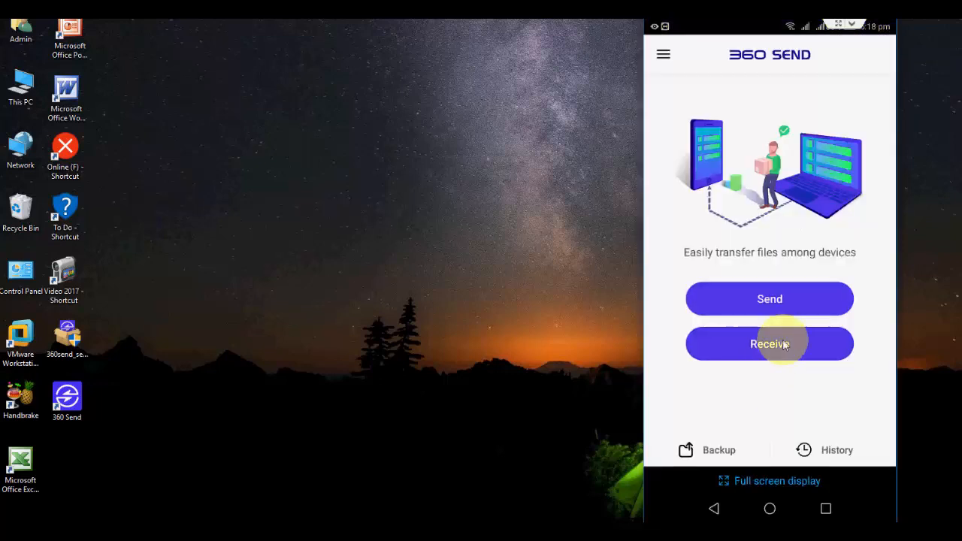
mouse_move(812, 297)
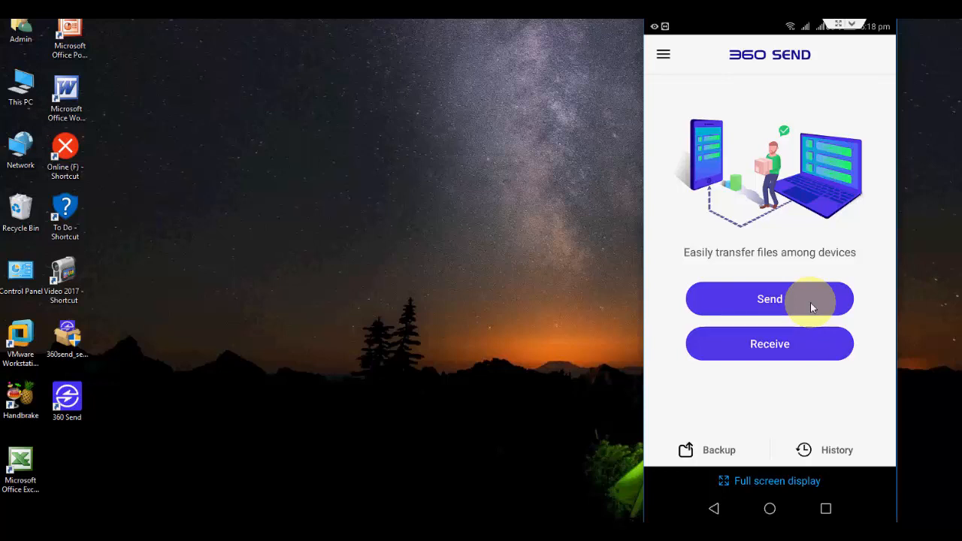
left_click(810, 299)
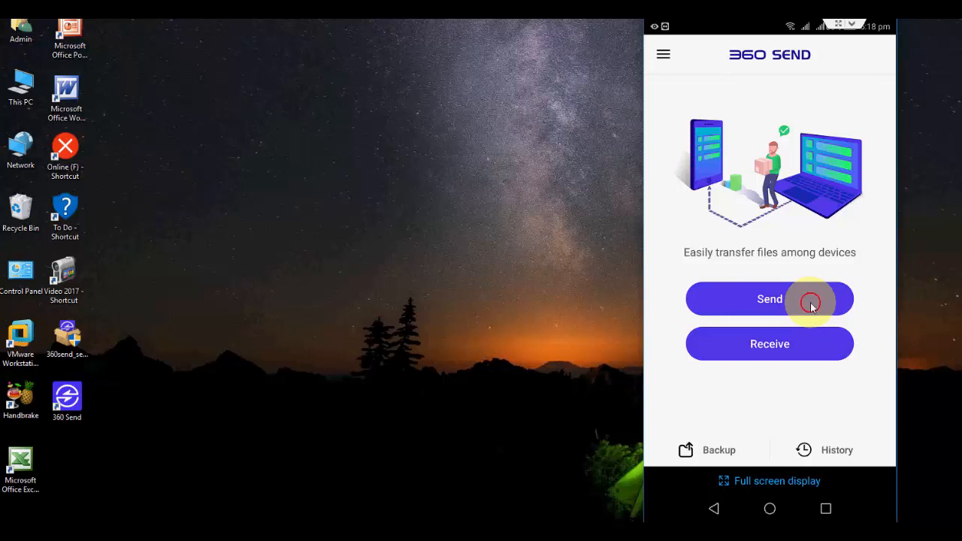
left_click(770, 297)
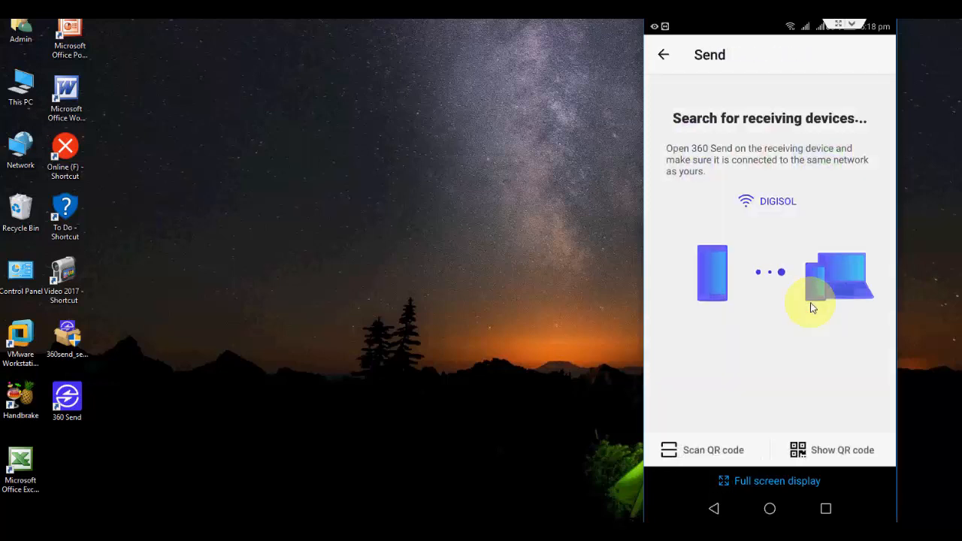
mouse_move(66, 394)
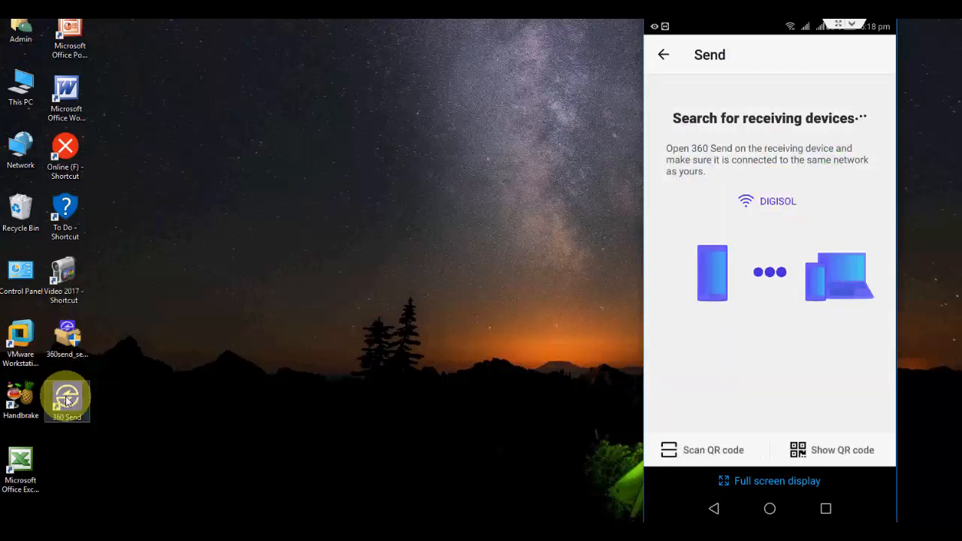
Launch 360 Send on the PC, connect the phone to the found DESKTOP and accept the request on the PC.
double_click(66, 397)
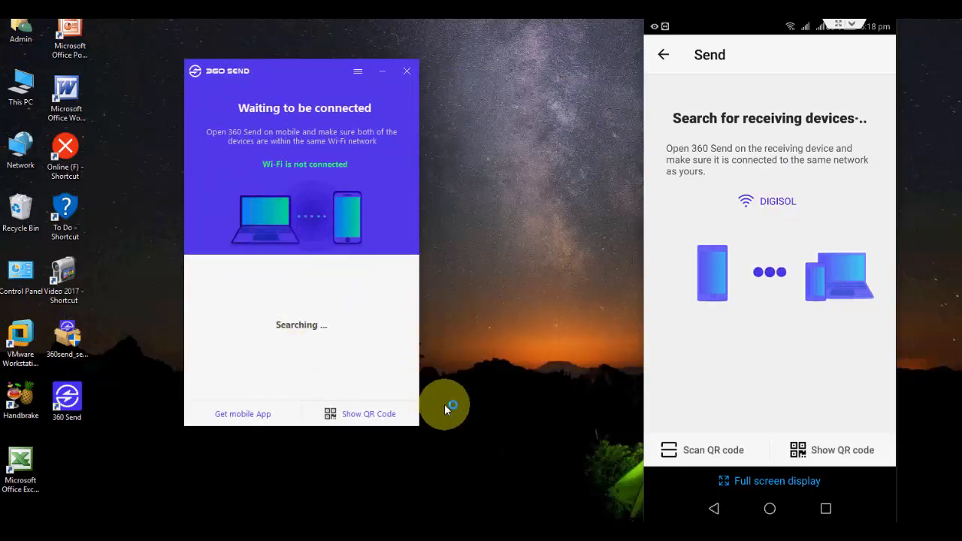
mouse_move(596, 456)
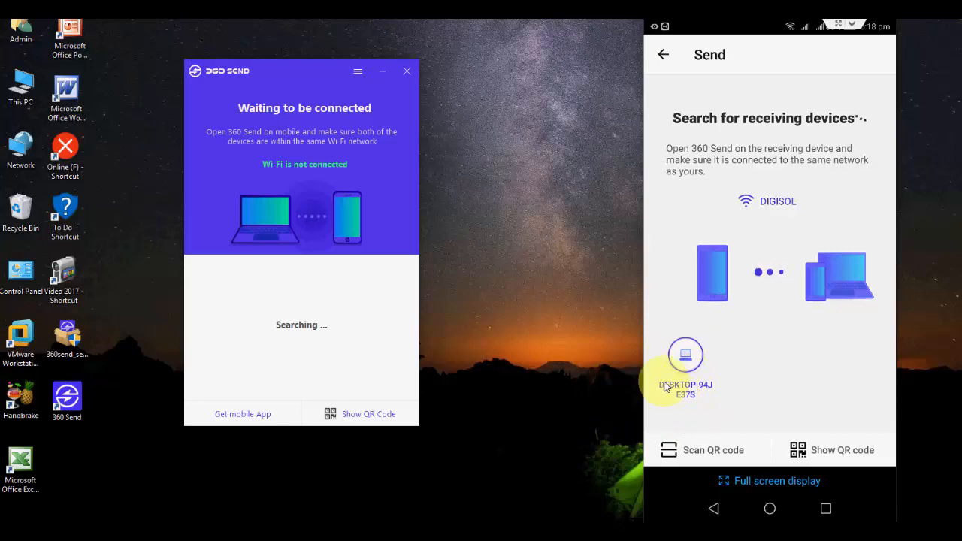
mouse_move(549, 343)
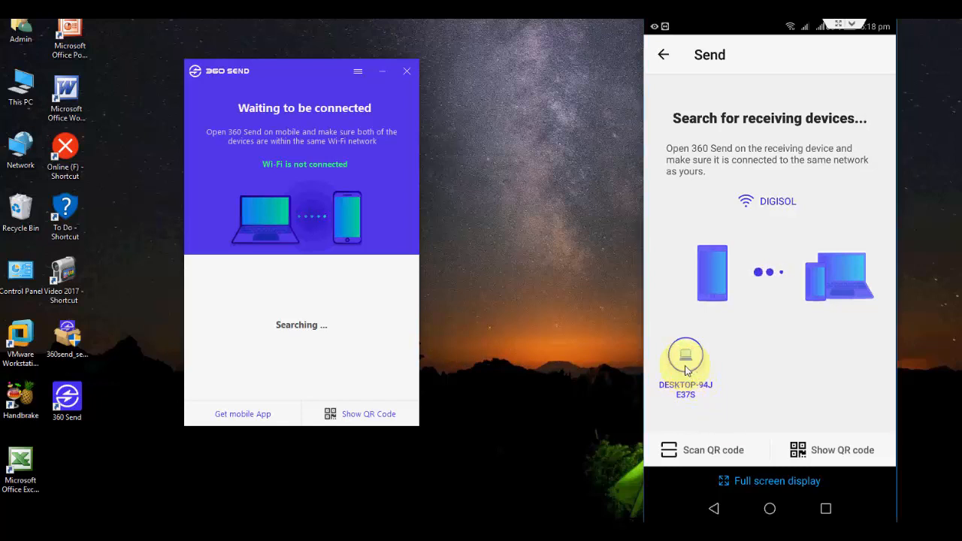
left_click(685, 355)
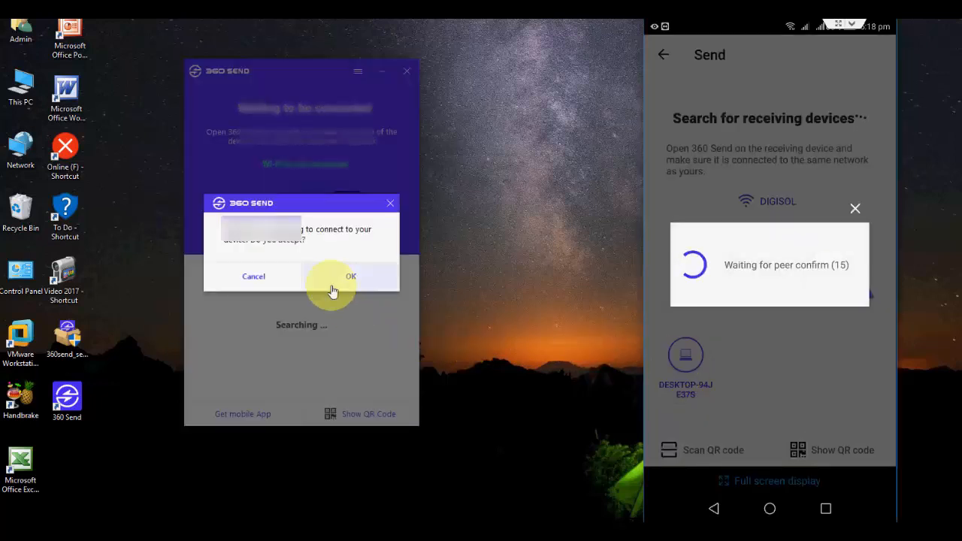
left_click(352, 277)
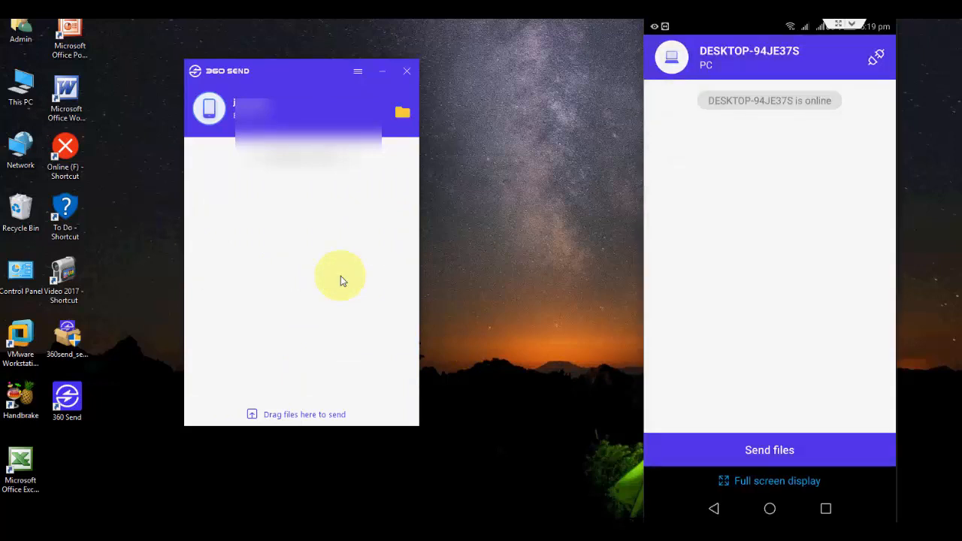
mouse_move(235, 187)
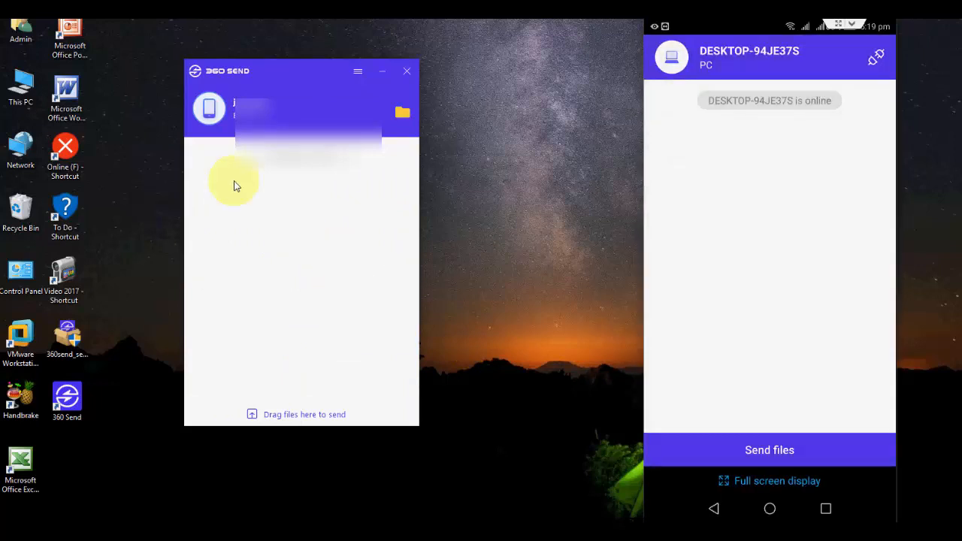
mouse_move(192, 204)
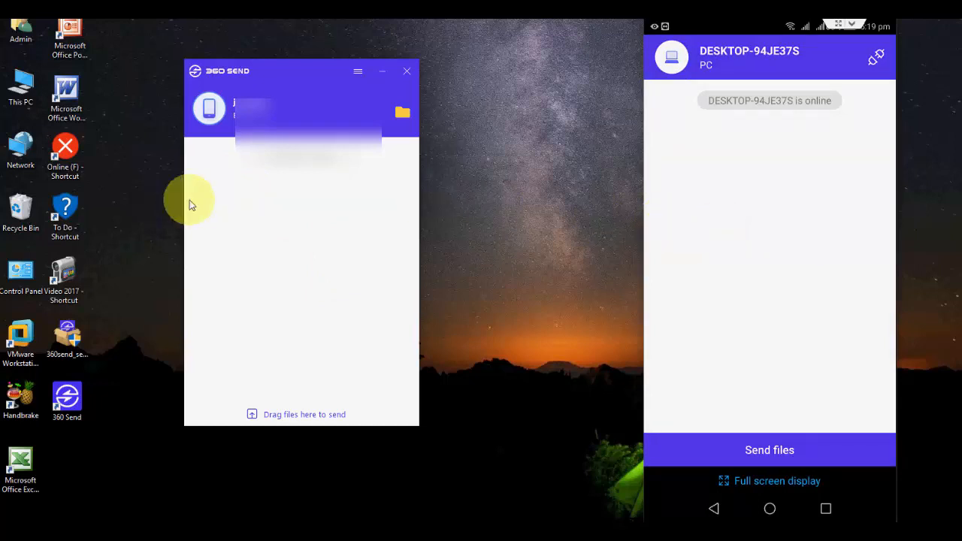
mouse_move(695, 263)
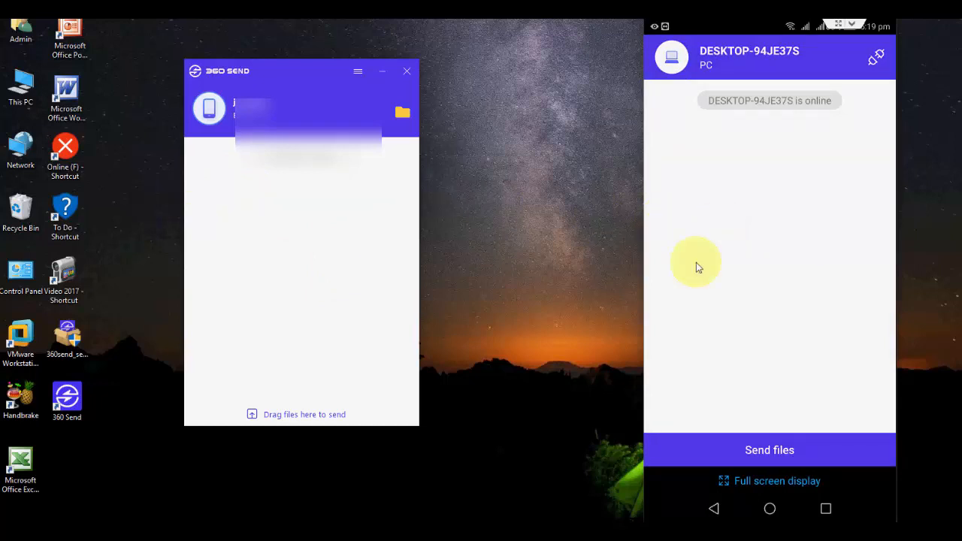
Start Send files and browse the Video and App/Apk categories.
left_click(770, 450)
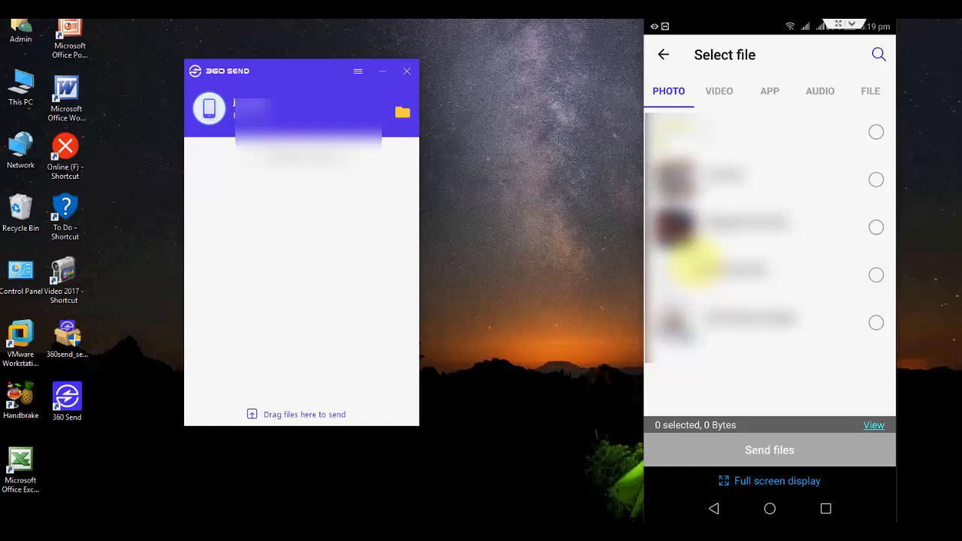
left_click(719, 92)
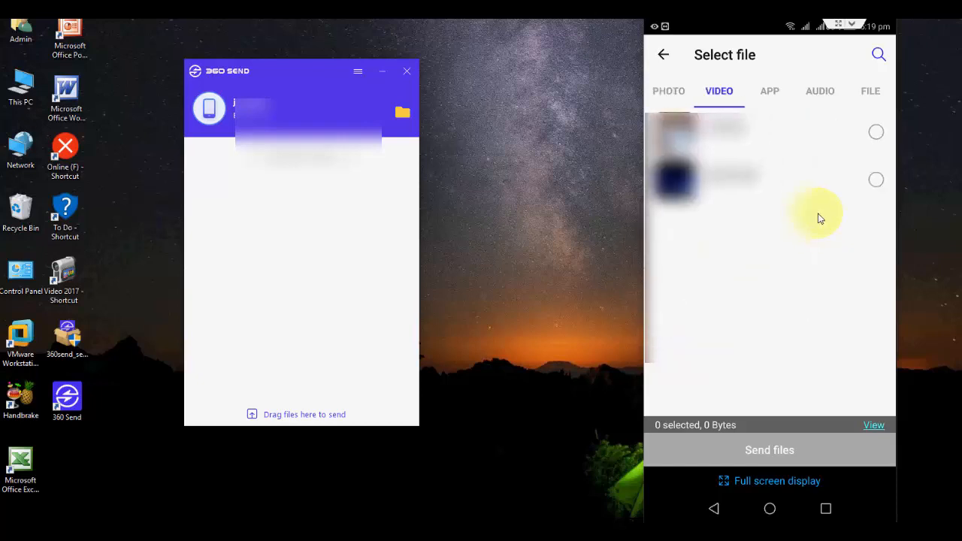
left_click(770, 92)
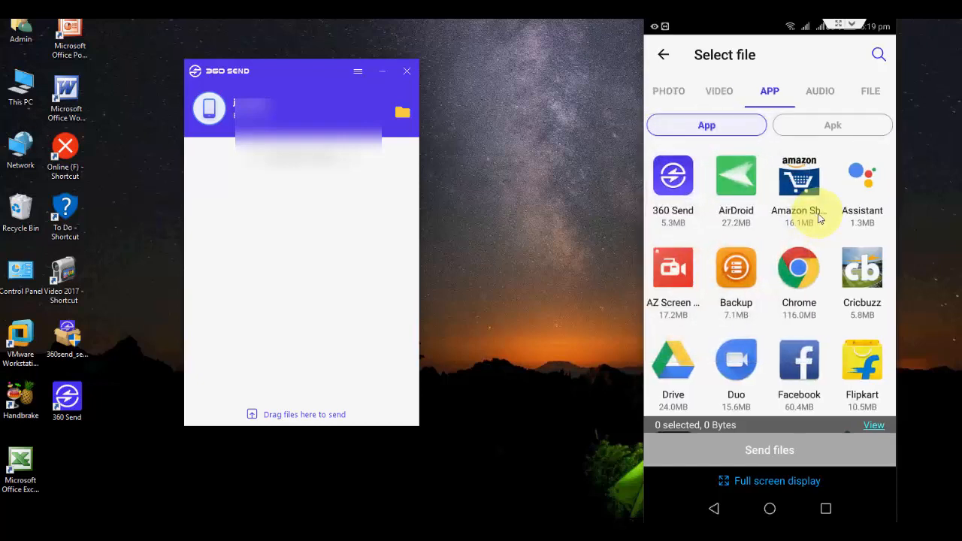
left_click(833, 124)
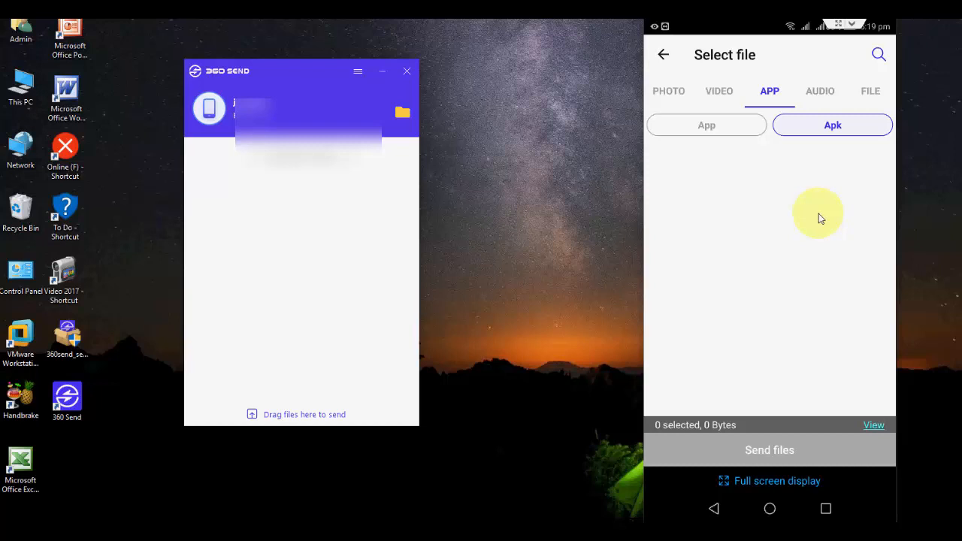
Browse Audio by artist, album and folder, then the File category with storage.
left_click(821, 92)
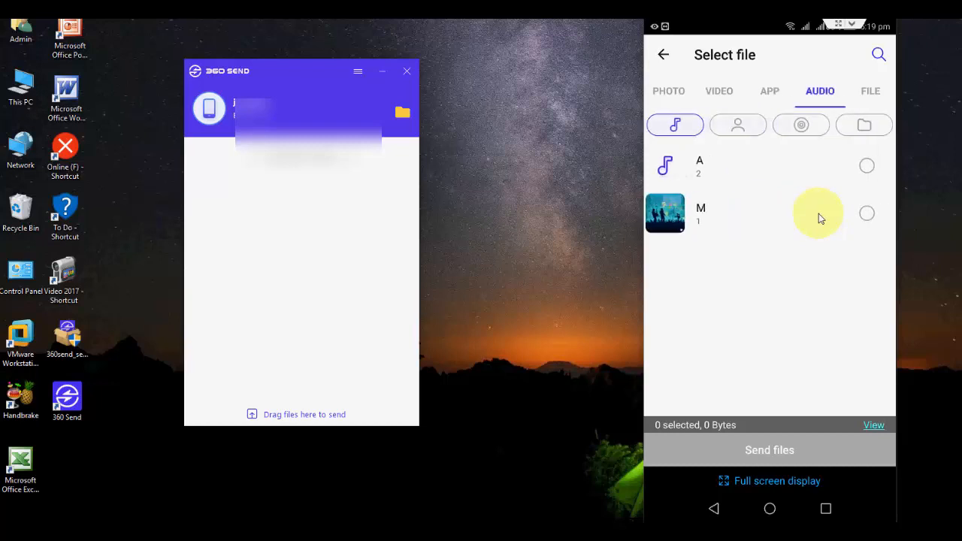
left_click(737, 125)
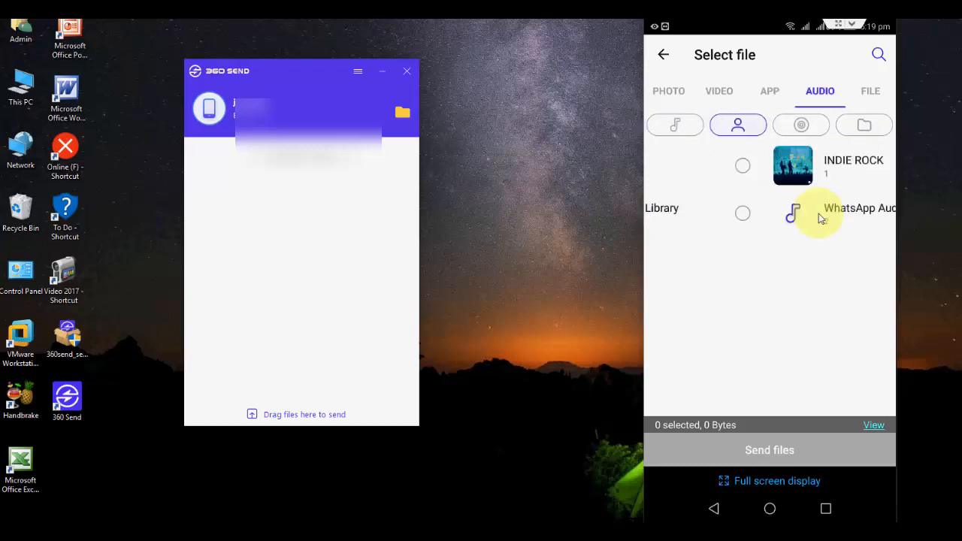
left_click(800, 125)
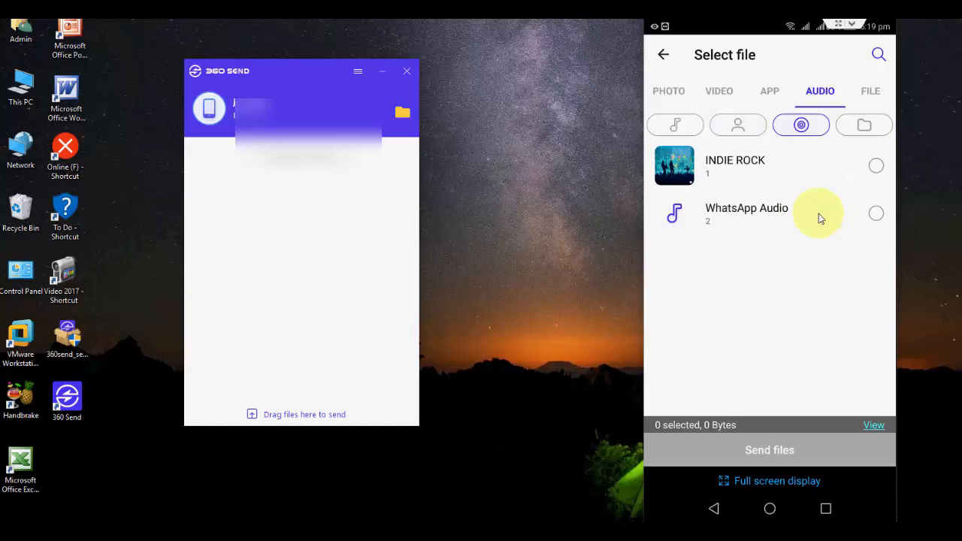
left_click(863, 125)
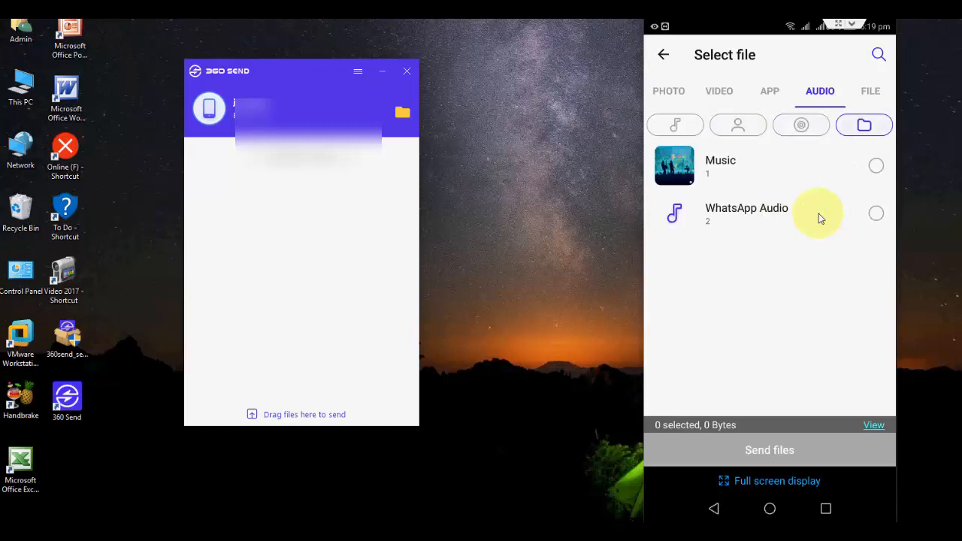
left_click(871, 92)
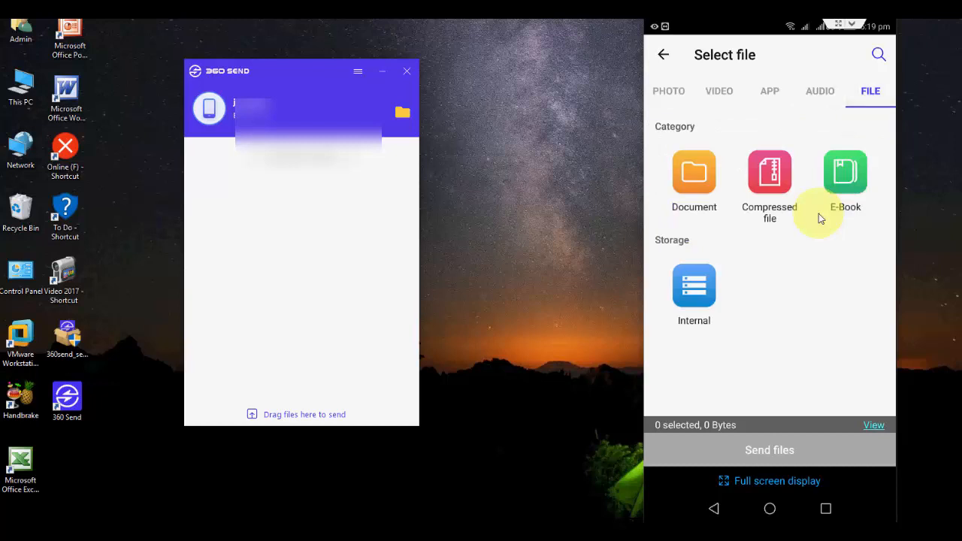
mouse_move(117, 207)
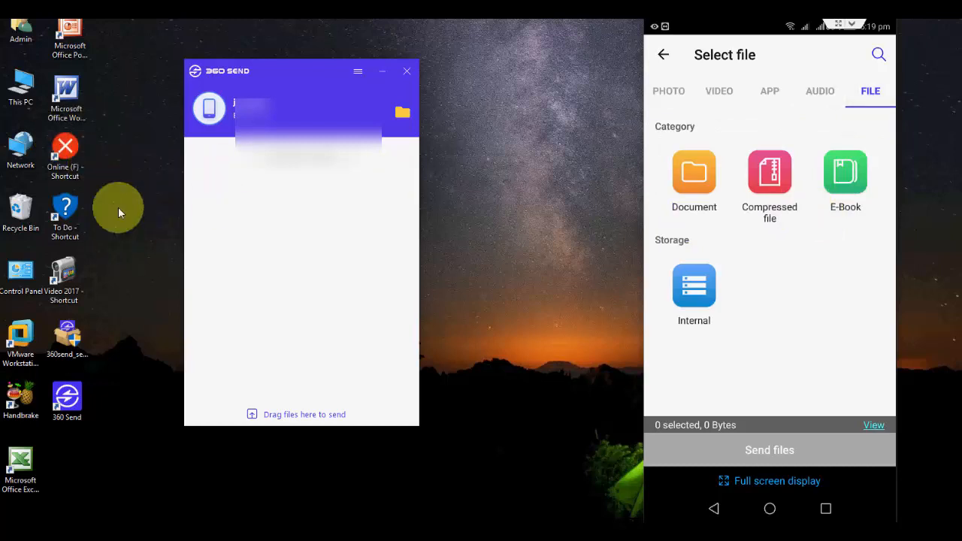
mouse_move(207, 201)
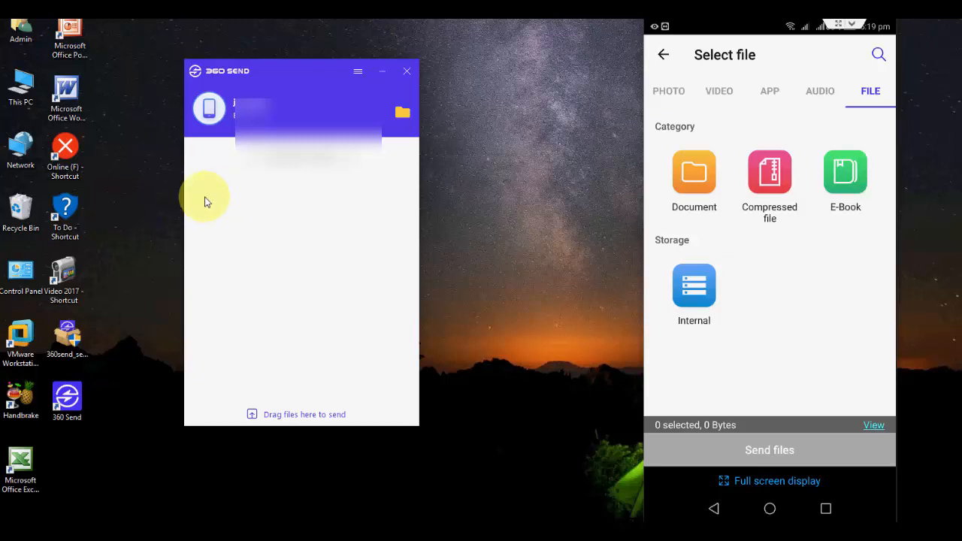
mouse_move(300, 83)
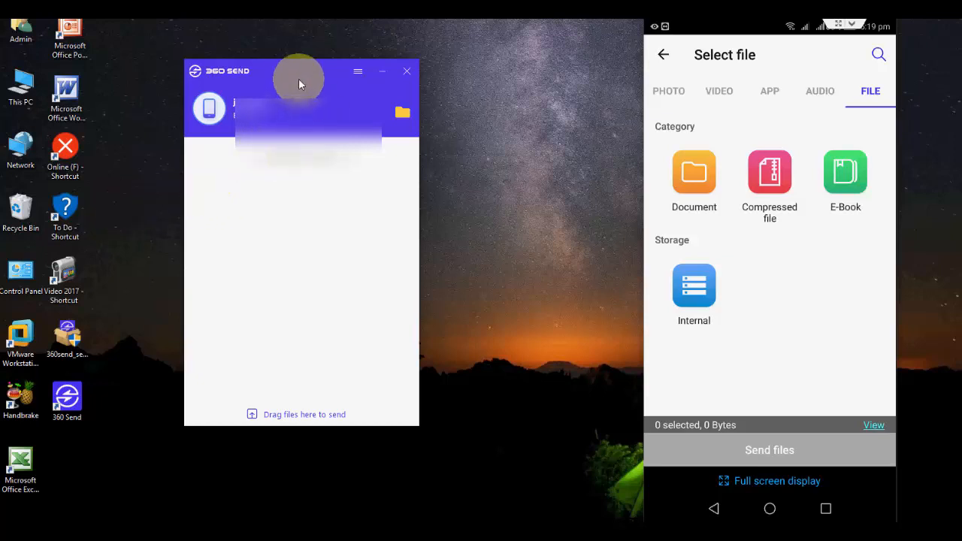
Drag 2.png and 1.png from the desktop into 360 Send so both are delivered to the phone.
left_click_drag(301, 70, 361, 72)
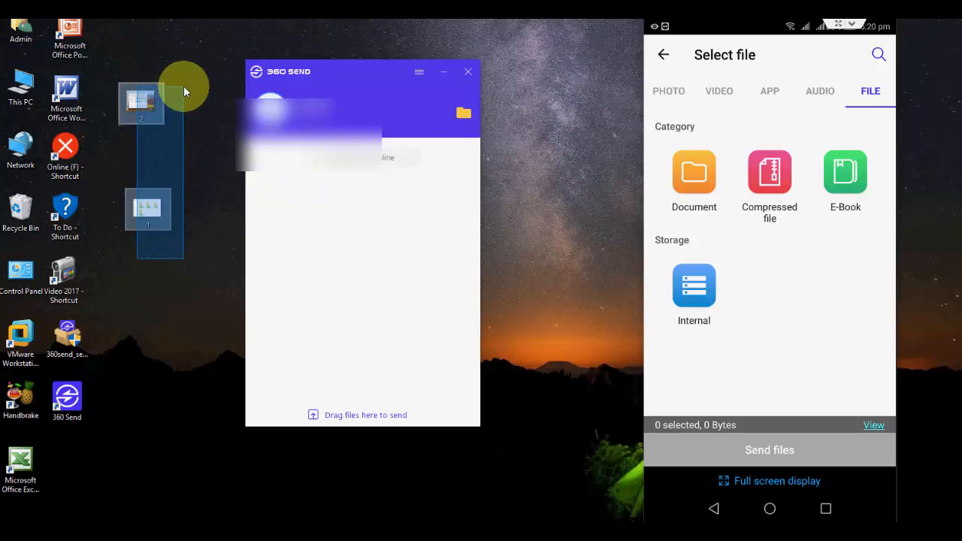
mouse_move(140, 102)
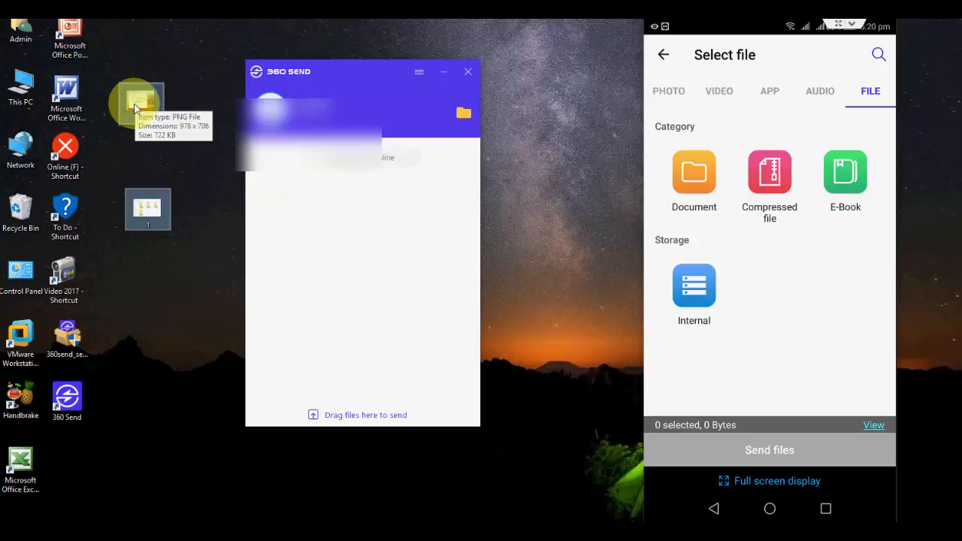
left_click_drag(139, 105, 349, 229)
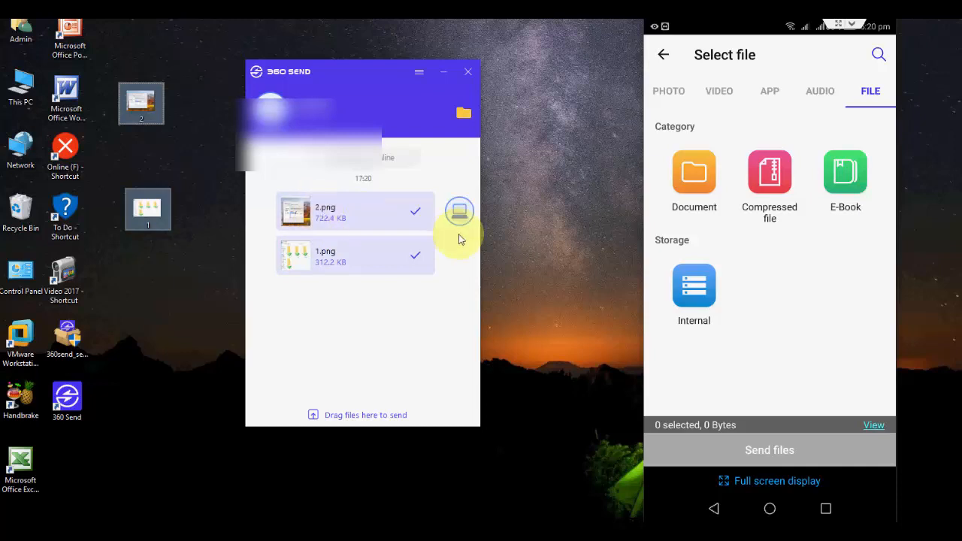
left_click(713, 509)
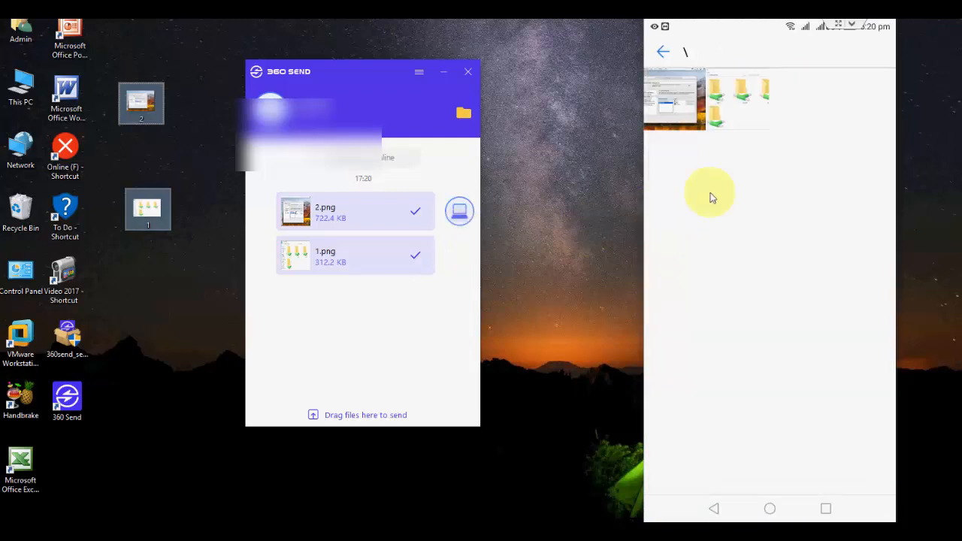
mouse_move(830, 130)
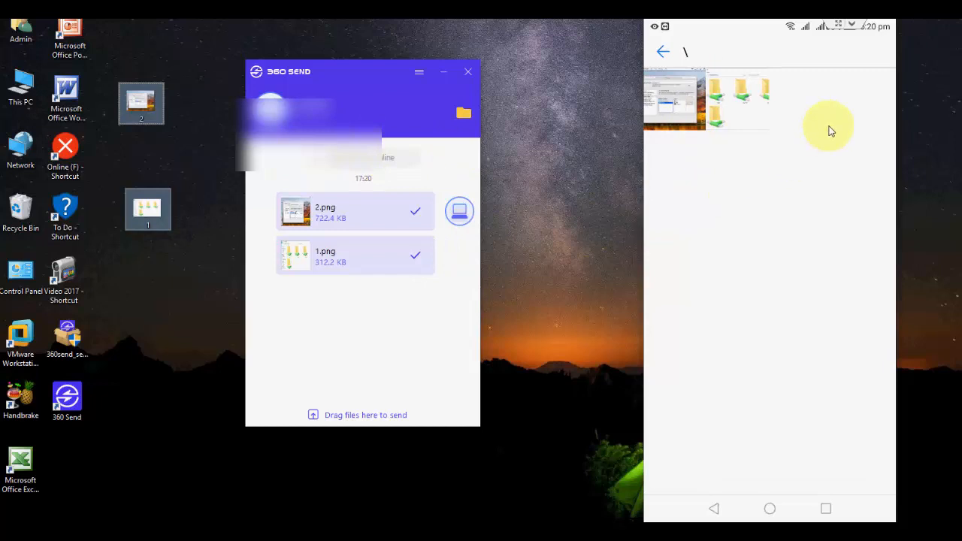